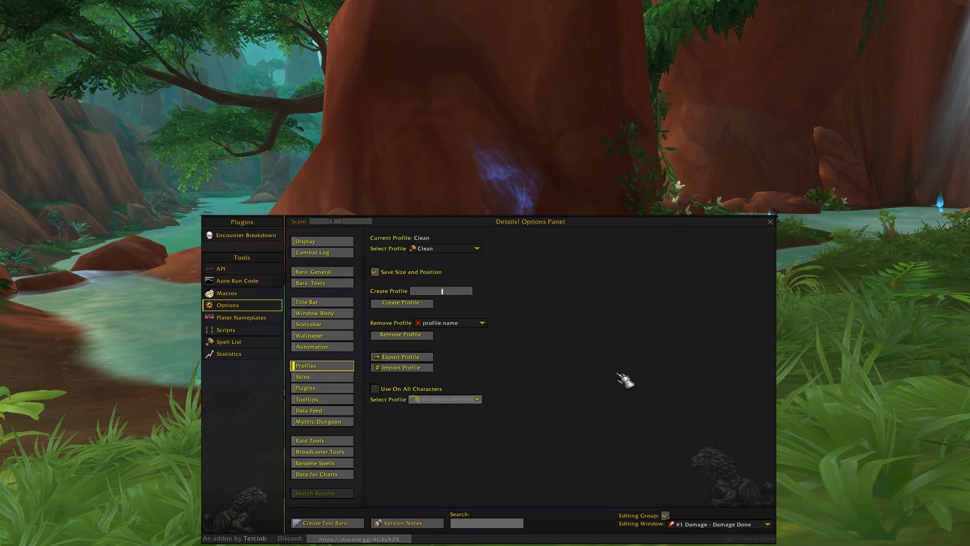
# - Create a new Details! profile named YT, making it the active profile
pyautogui.write('YT')
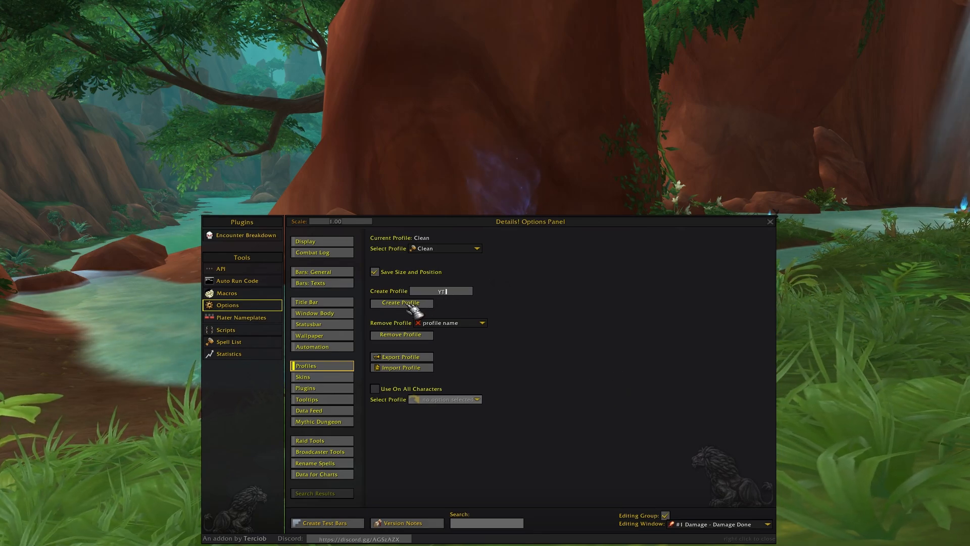
pyautogui.click(401, 302)
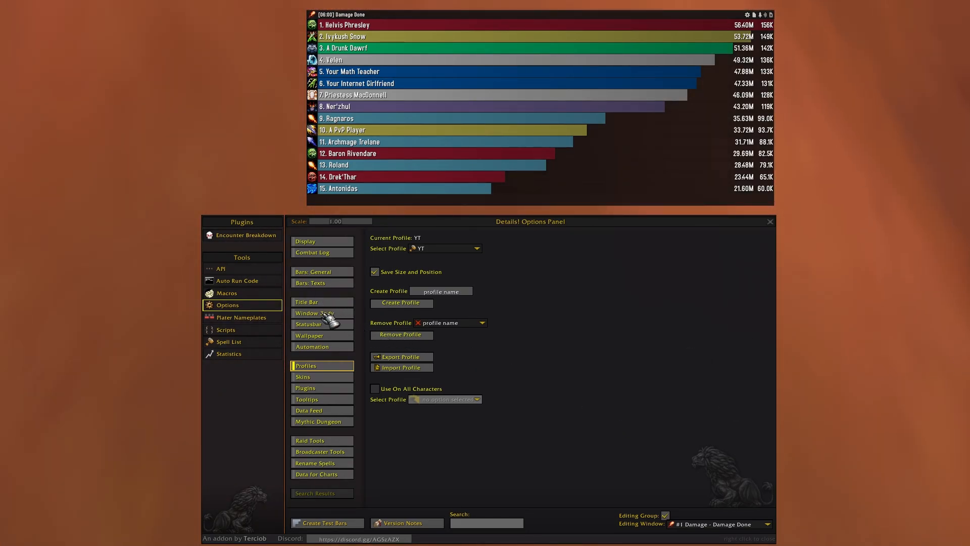
# - Disable the stretch button and grouping, and place the title bar below the bars
pyautogui.click(315, 313)
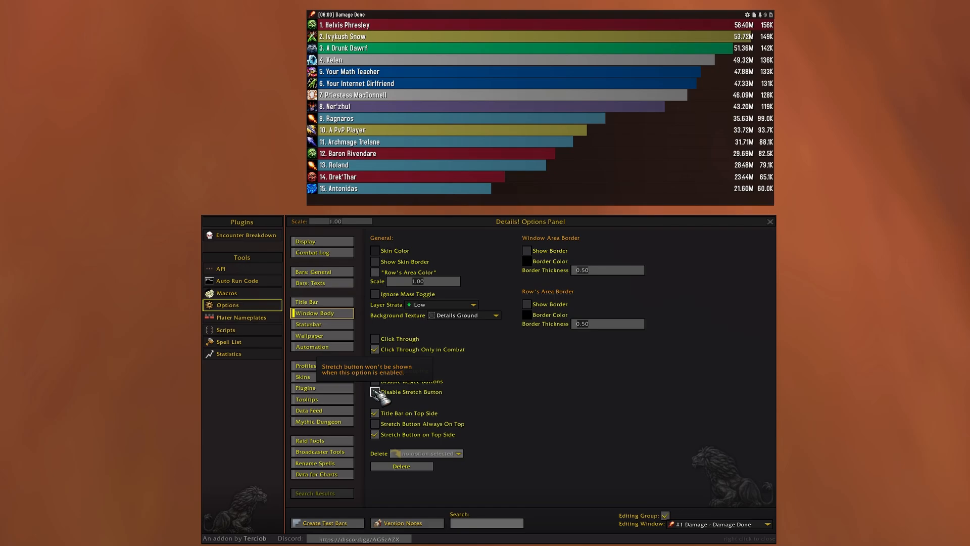
pyautogui.click(374, 392)
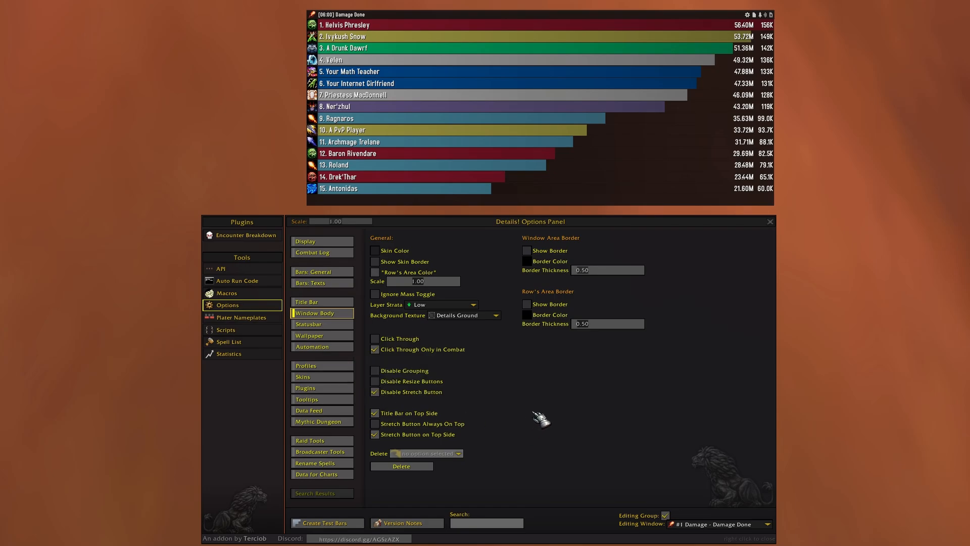
pyautogui.moveTo(375, 371)
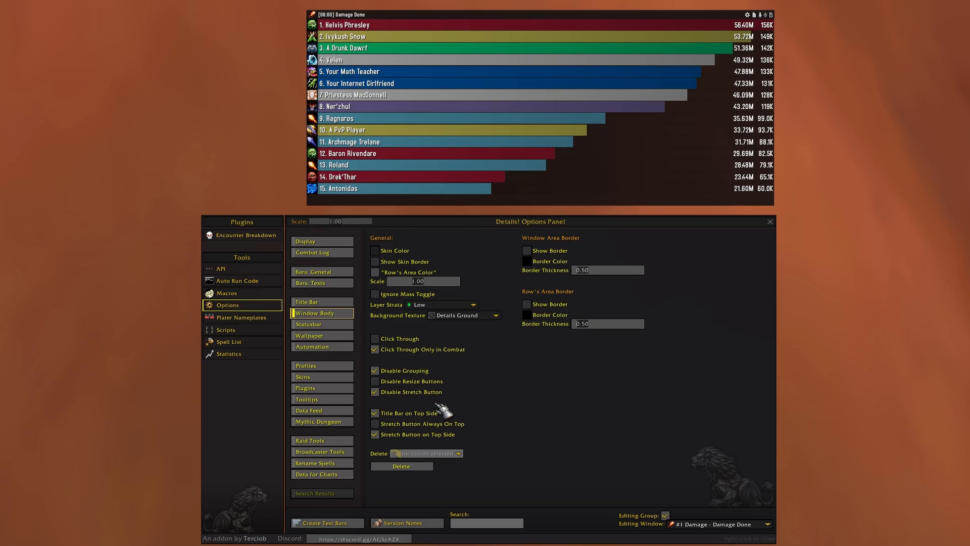
pyautogui.moveTo(390, 420)
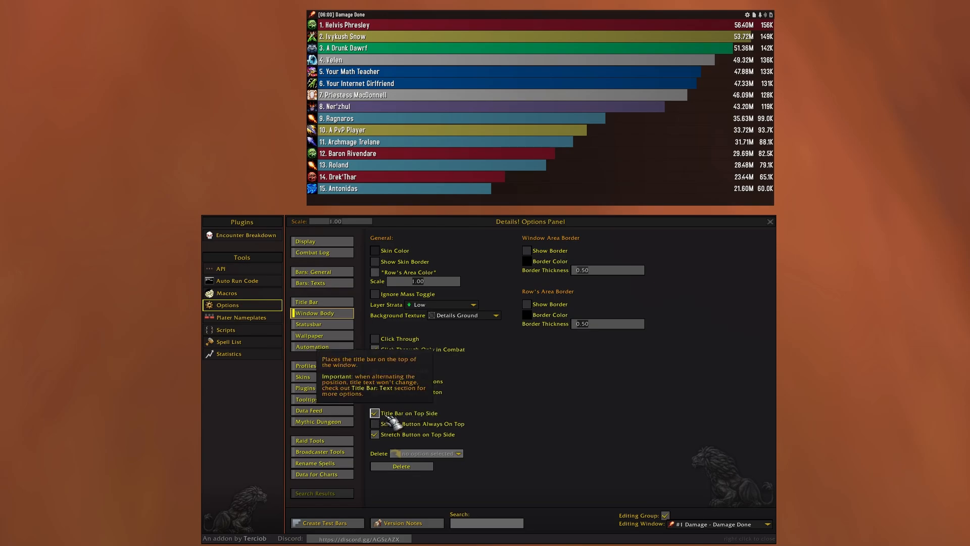
pyautogui.click(374, 413)
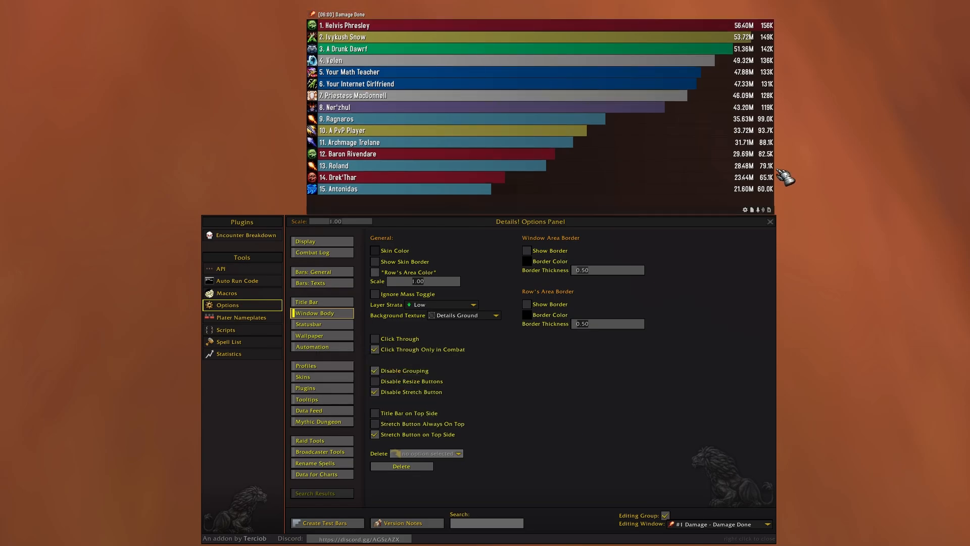
pyautogui.moveTo(736, 401)
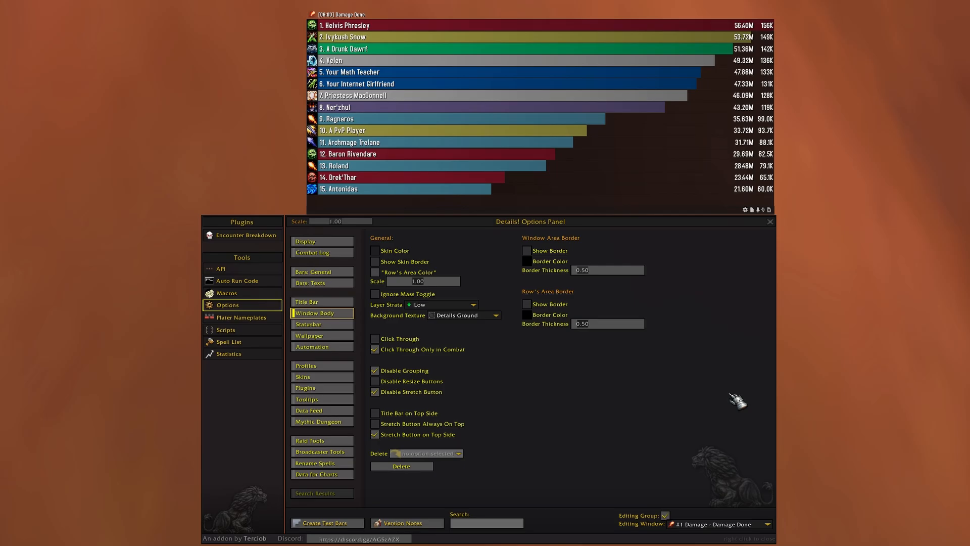
pyautogui.moveTo(388, 339)
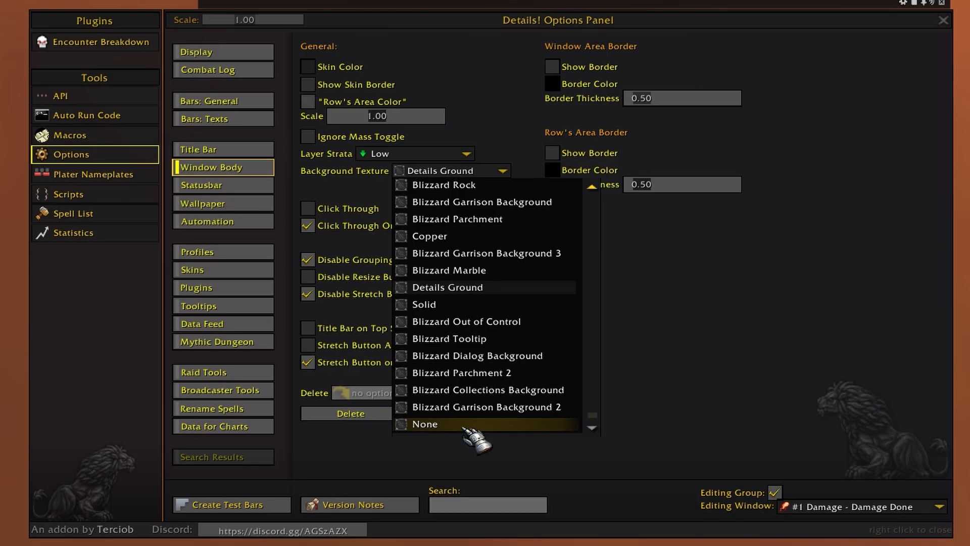
# - Set the window's background texture to None and confirm the adjusted background colour
pyautogui.click(426, 425)
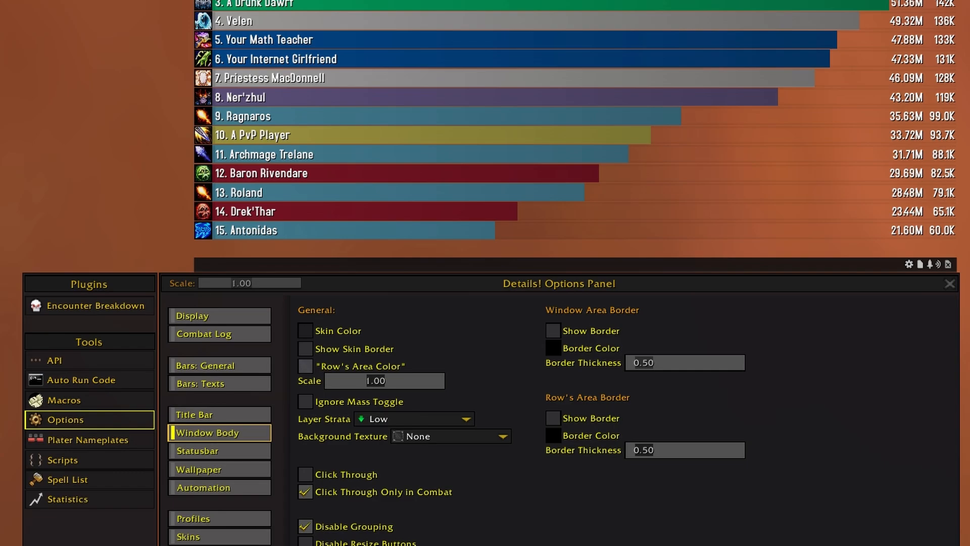
pyautogui.click(304, 330)
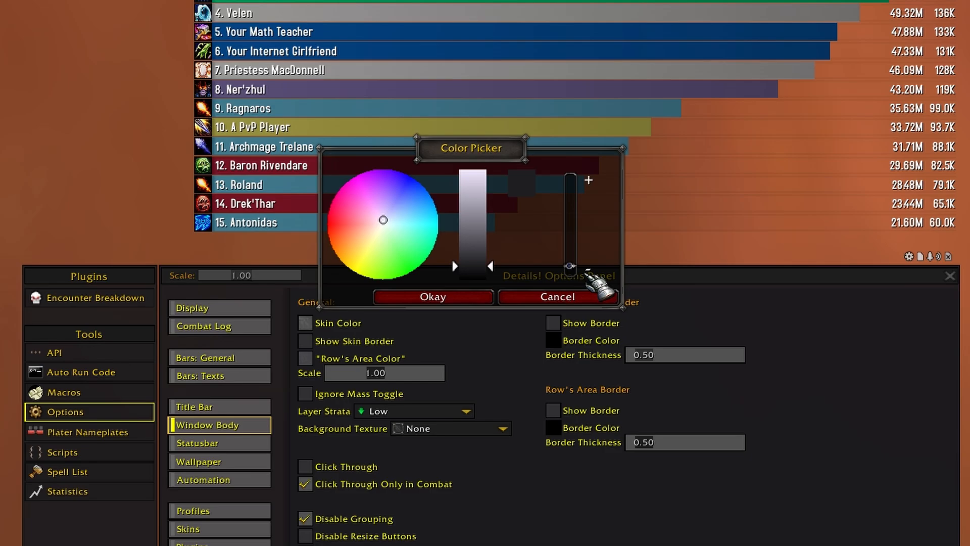
pyautogui.click(555, 296)
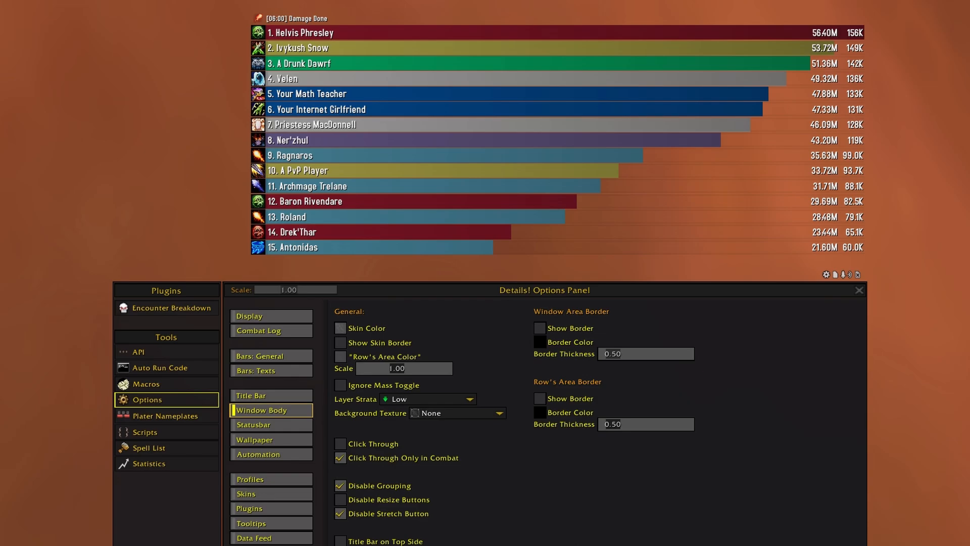
pyautogui.moveTo(279, 408)
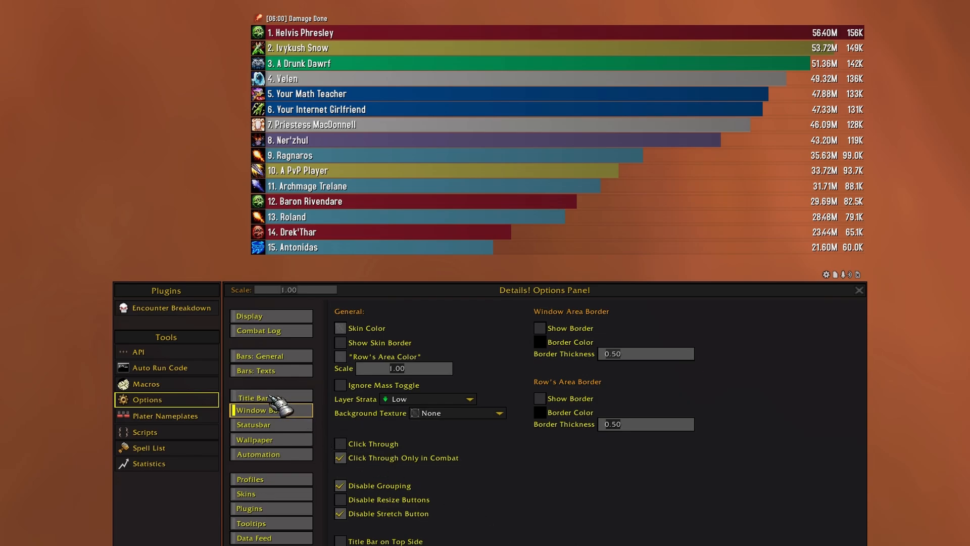
# - Bring up the meter's Title Bar settings to disable its title text
pyautogui.click(253, 394)
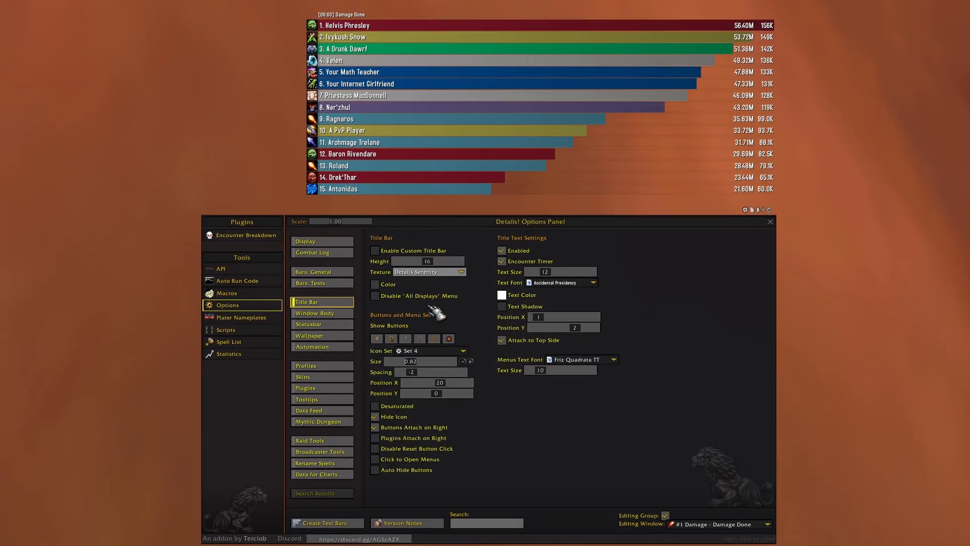
pyautogui.moveTo(507, 255)
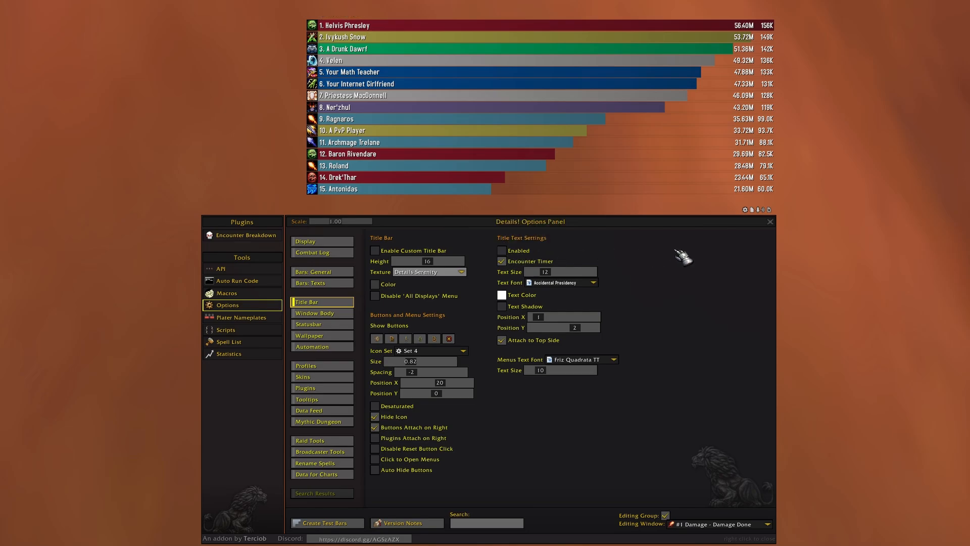
pyautogui.moveTo(315, 282)
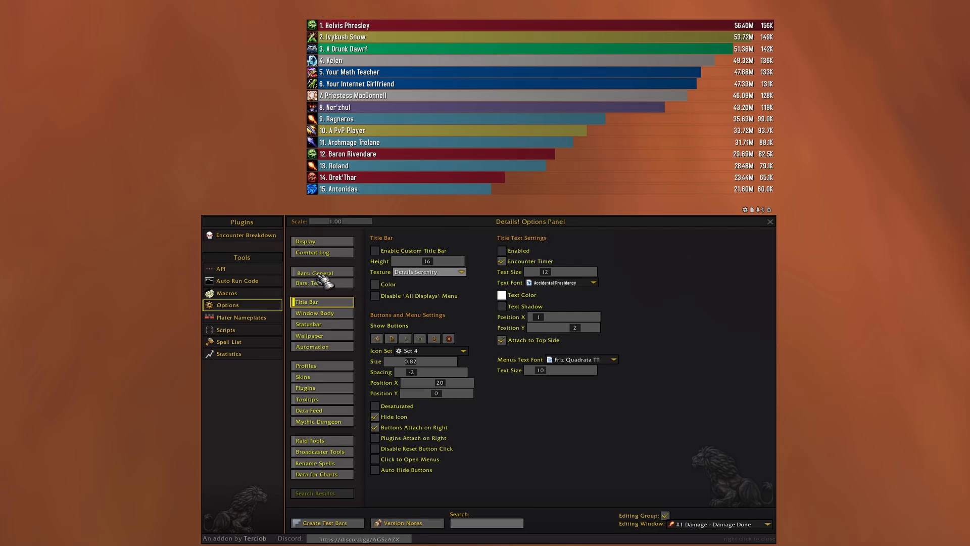
# - In Bars: General, set the Bar Rank Sort Order to Ascending
pyautogui.click(315, 272)
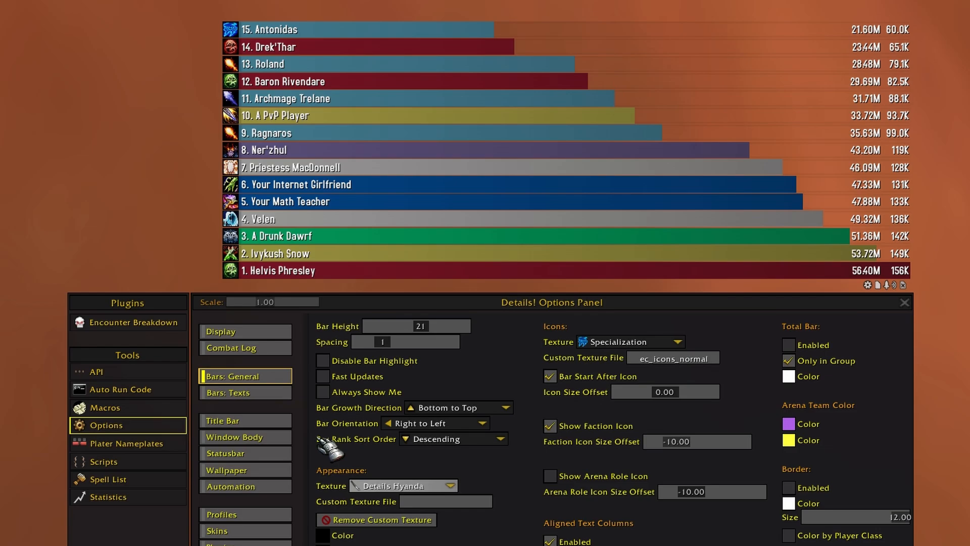
pyautogui.click(452, 439)
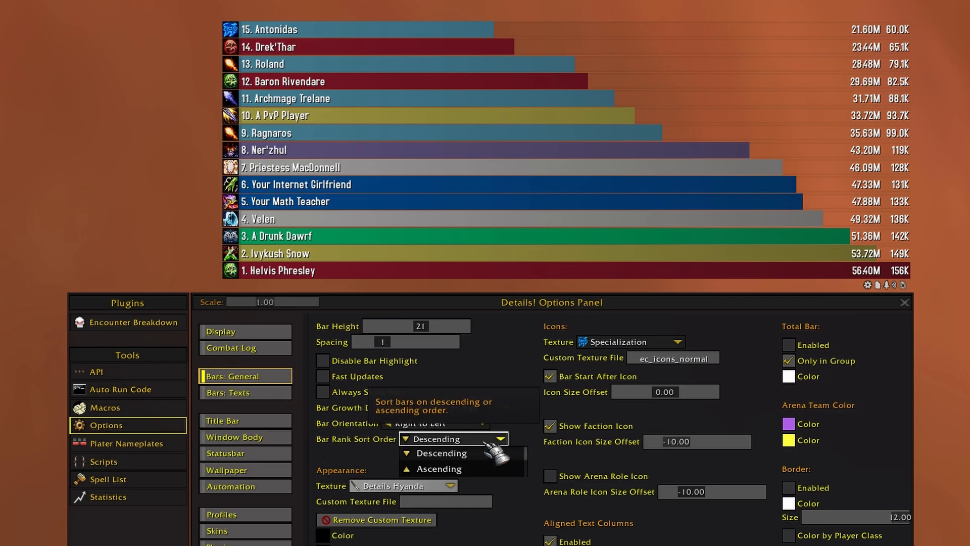
pyautogui.click(441, 468)
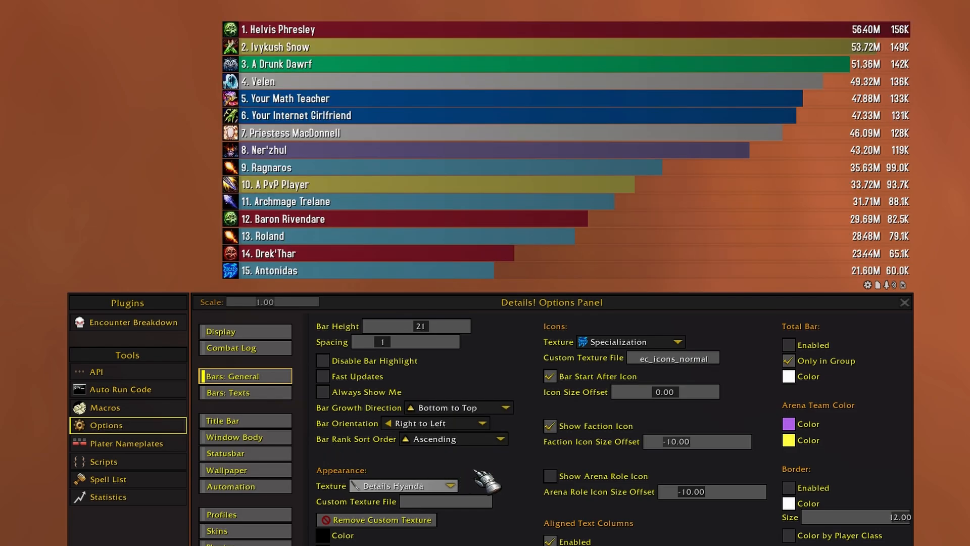
pyautogui.click(434, 423)
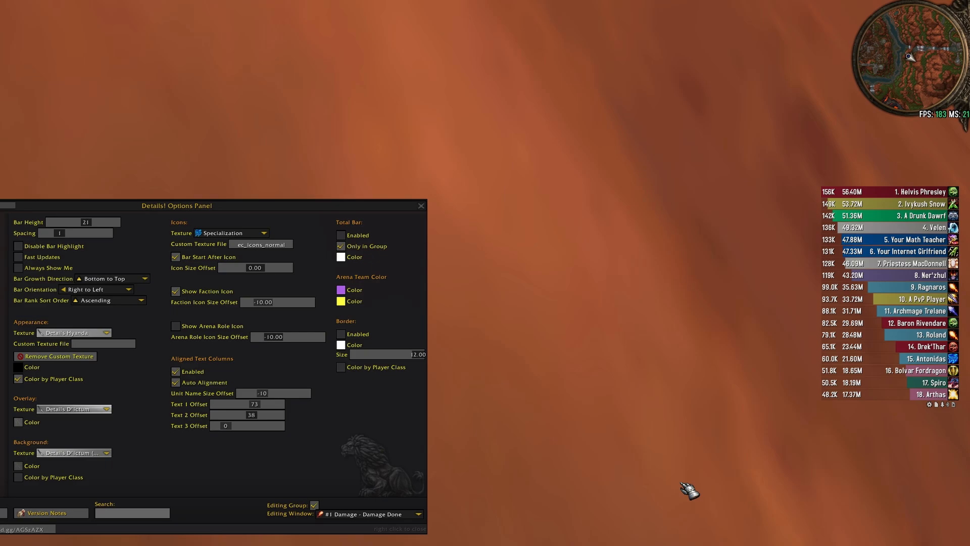
pyautogui.moveTo(834, 402)
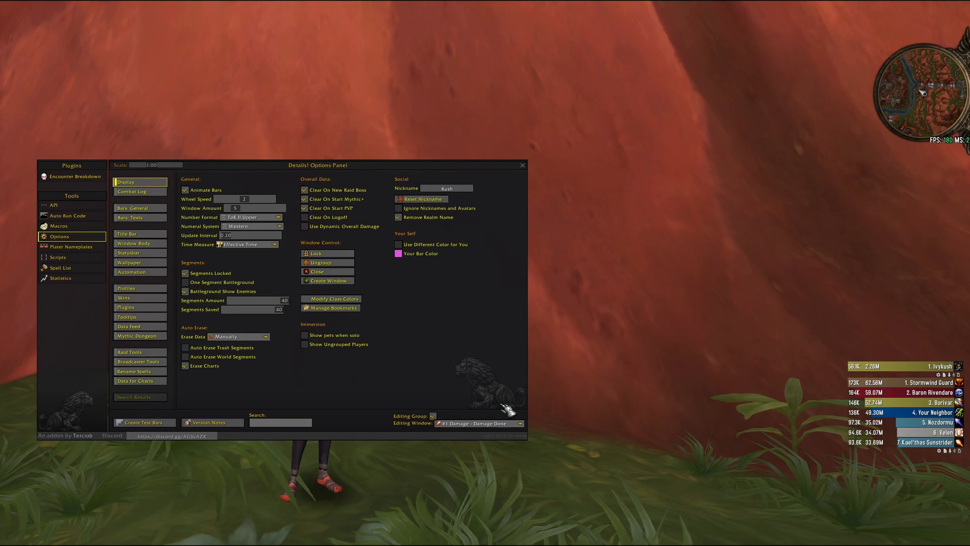
# - Select #2 Heal - Healing Done as the editing window and go to its title bar settings
pyautogui.click(478, 423)
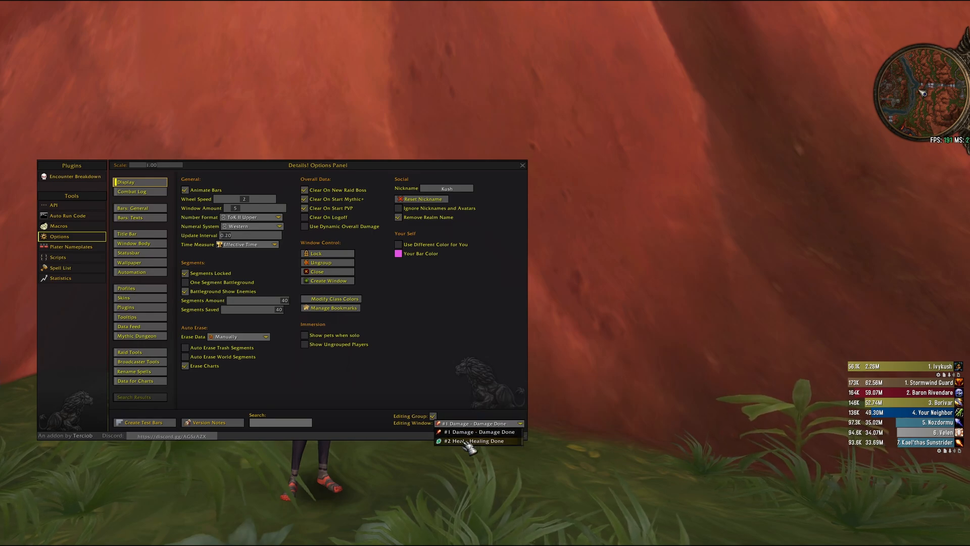
pyautogui.click(475, 440)
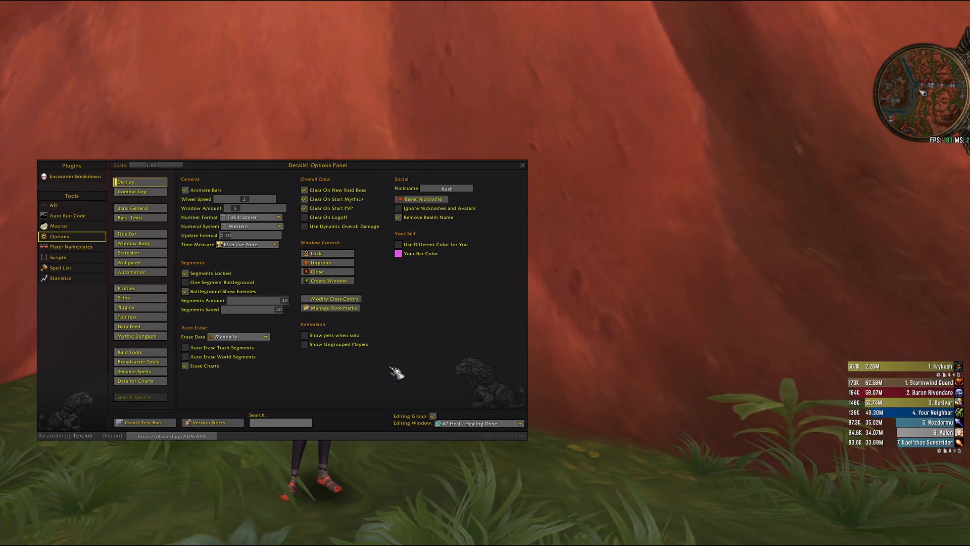
pyautogui.moveTo(140, 239)
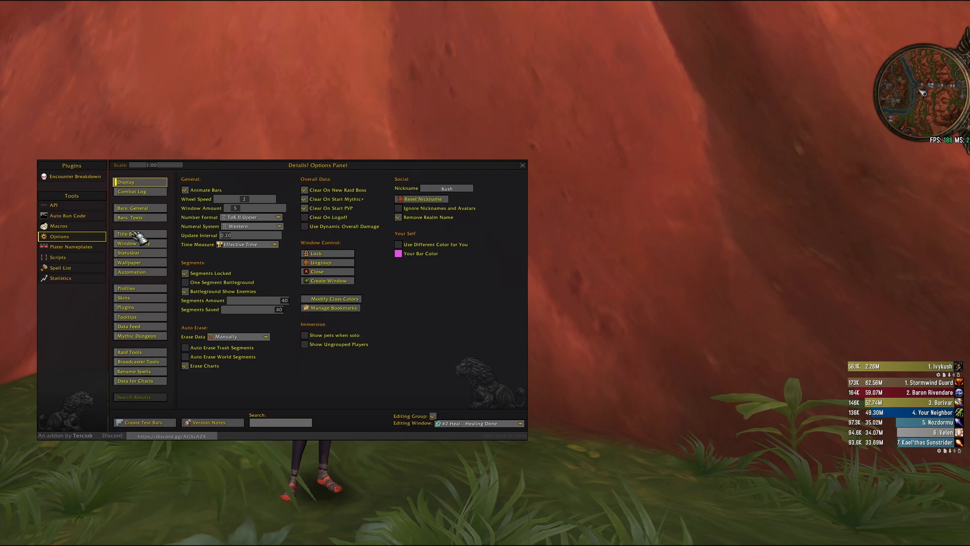
pyautogui.click(133, 207)
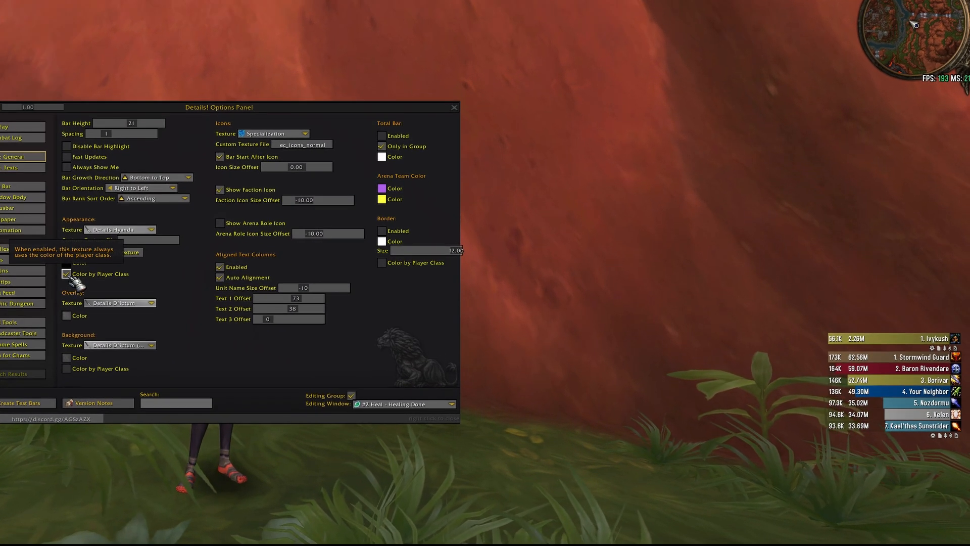
# - Turn off Color by Player Class and give the healing bars a fixed green colour
pyautogui.click(67, 262)
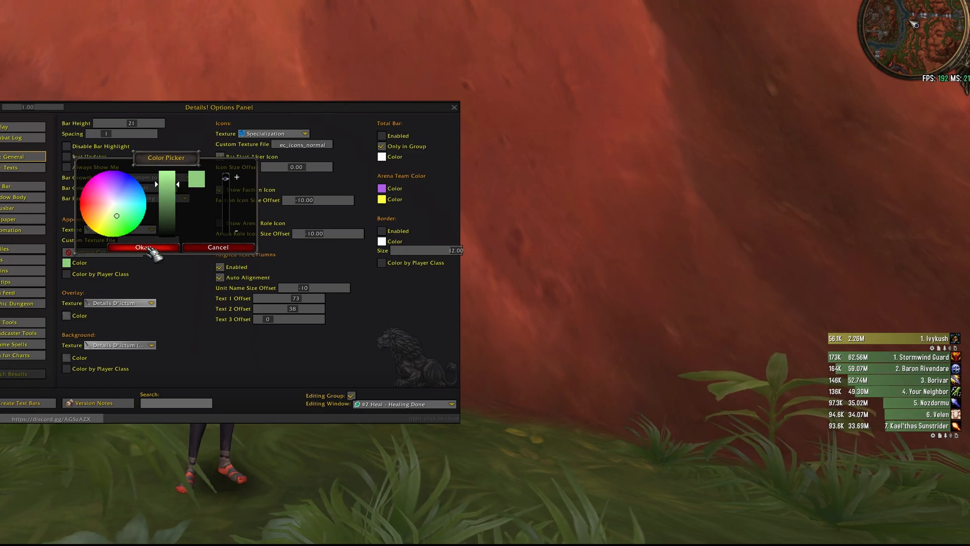
pyautogui.click(141, 246)
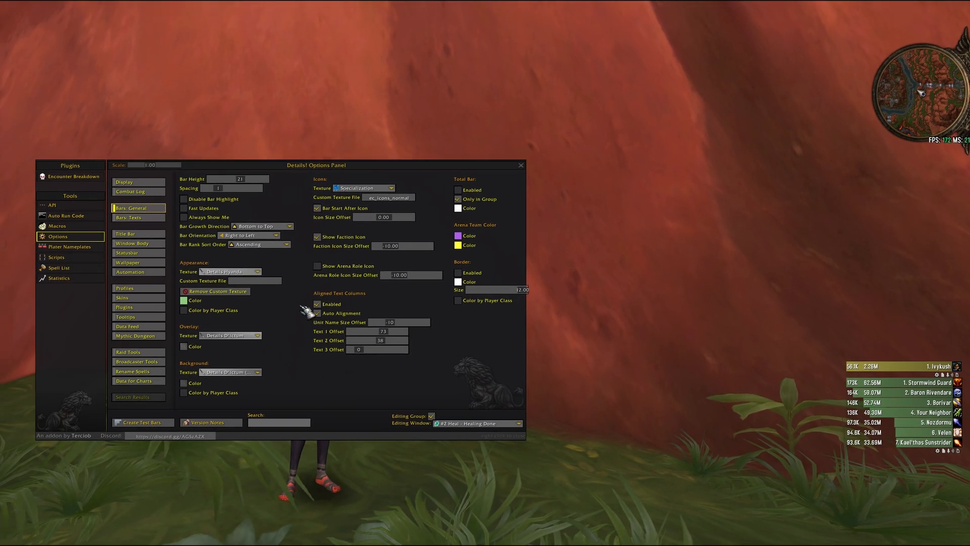
pyautogui.moveTo(609, 411)
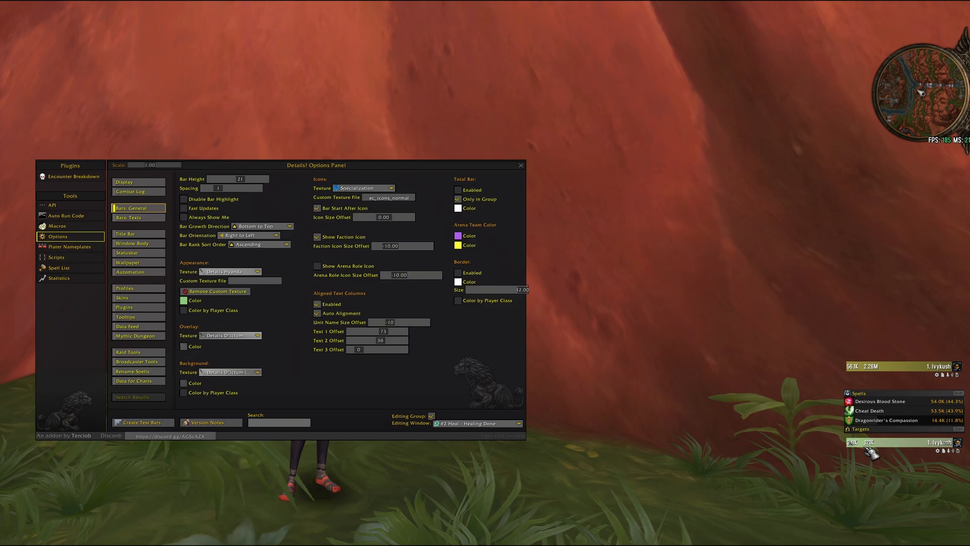
# - Set the healing bars' growth direction to Top to Bottom and rank order to Descending
pyautogui.click(263, 225)
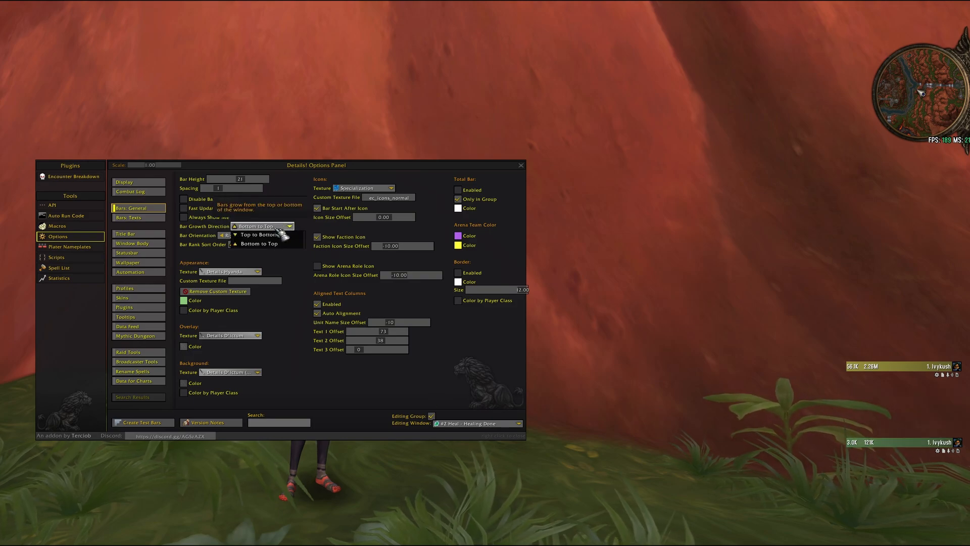
pyautogui.click(255, 234)
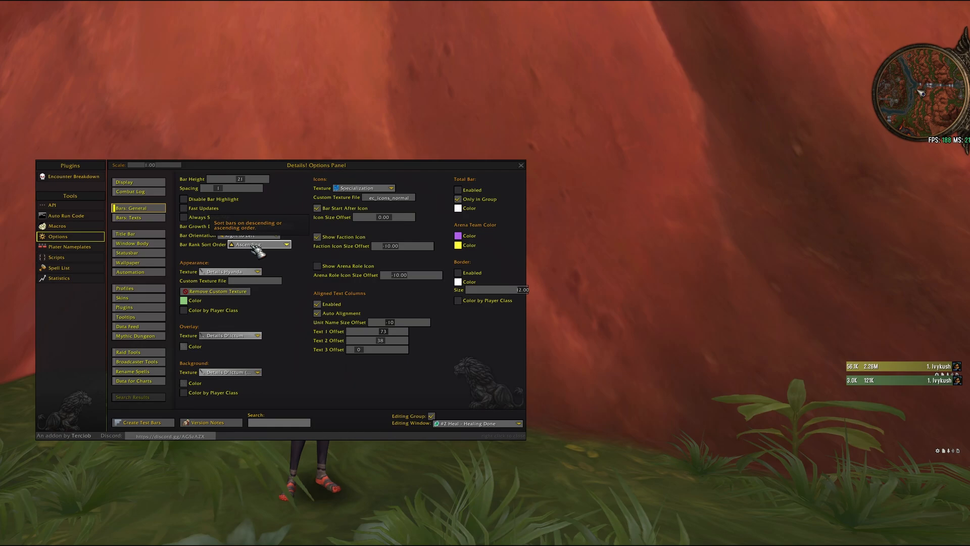
pyautogui.click(257, 243)
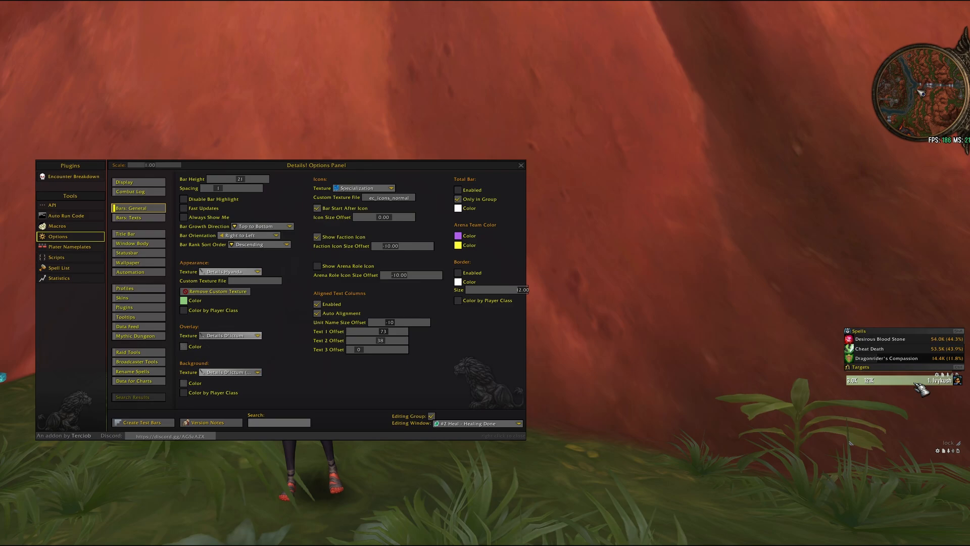
pyautogui.moveTo(885, 384)
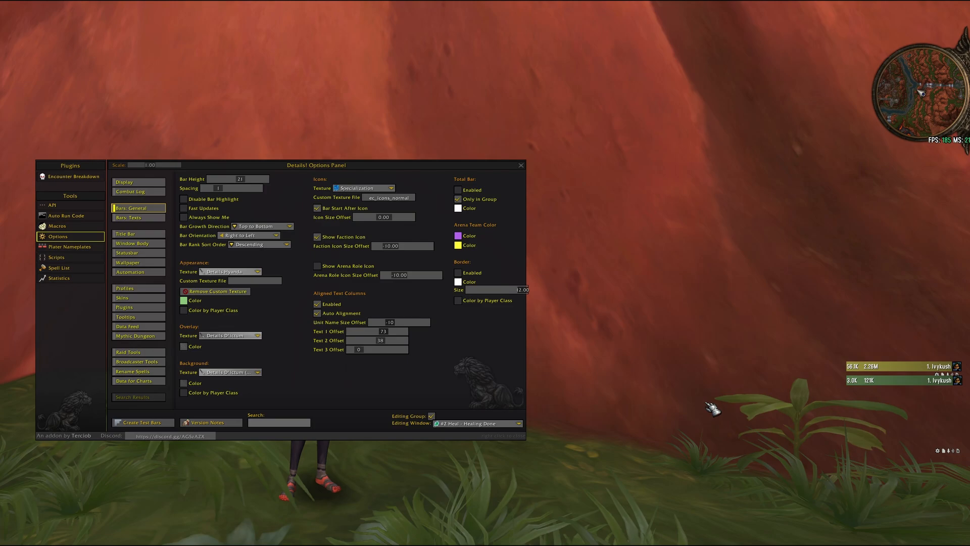
pyautogui.moveTo(547, 408)
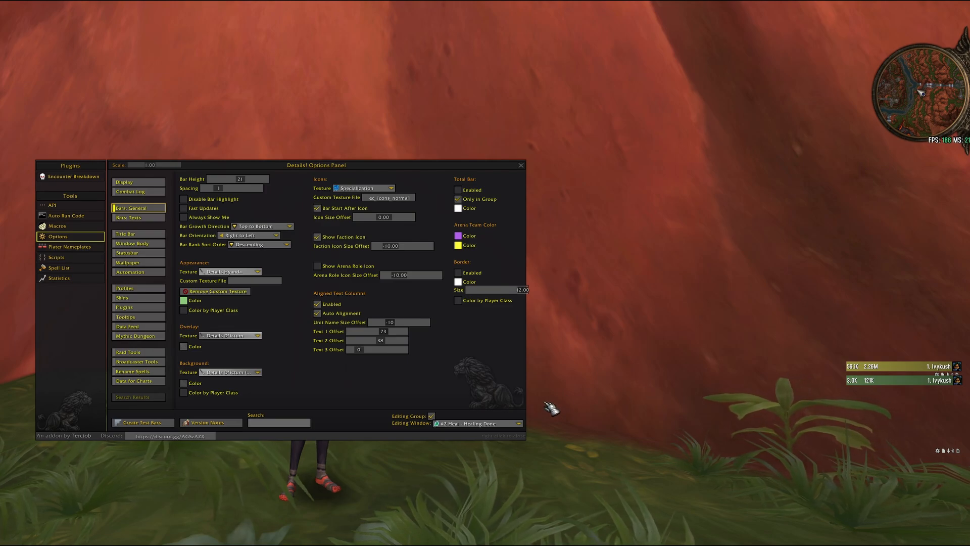
pyautogui.moveTo(145, 233)
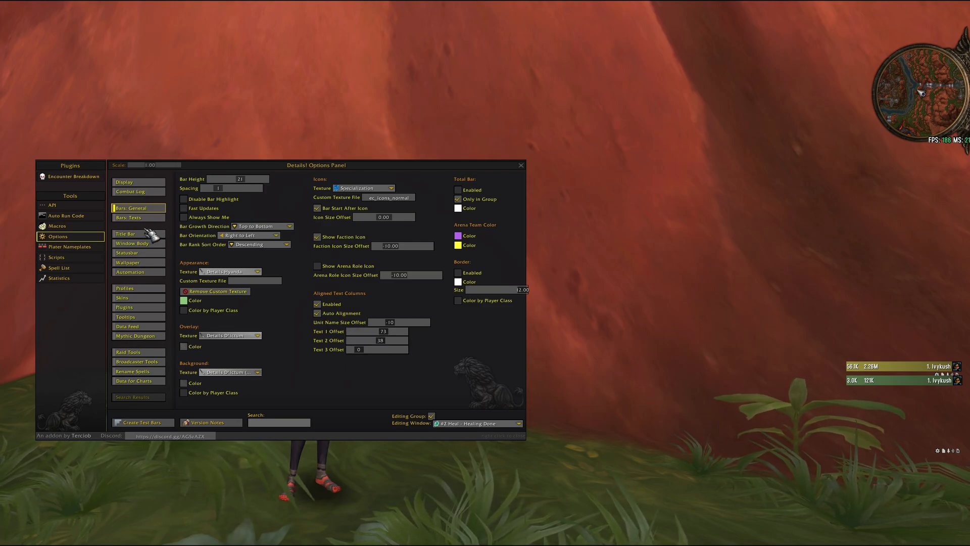
# - Switch the editing window to #1 Damage - Damage Done and show its Automation settings
pyautogui.click(125, 233)
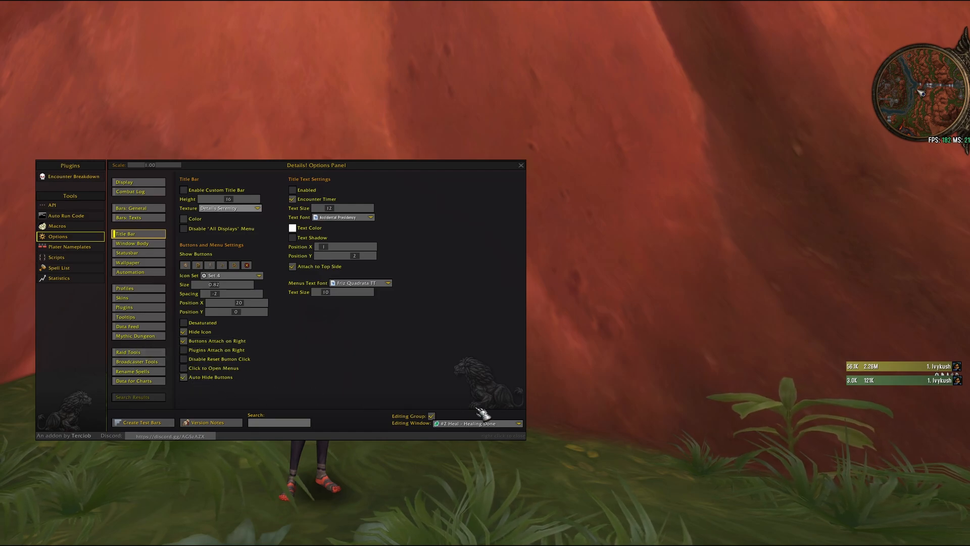
pyautogui.click(476, 423)
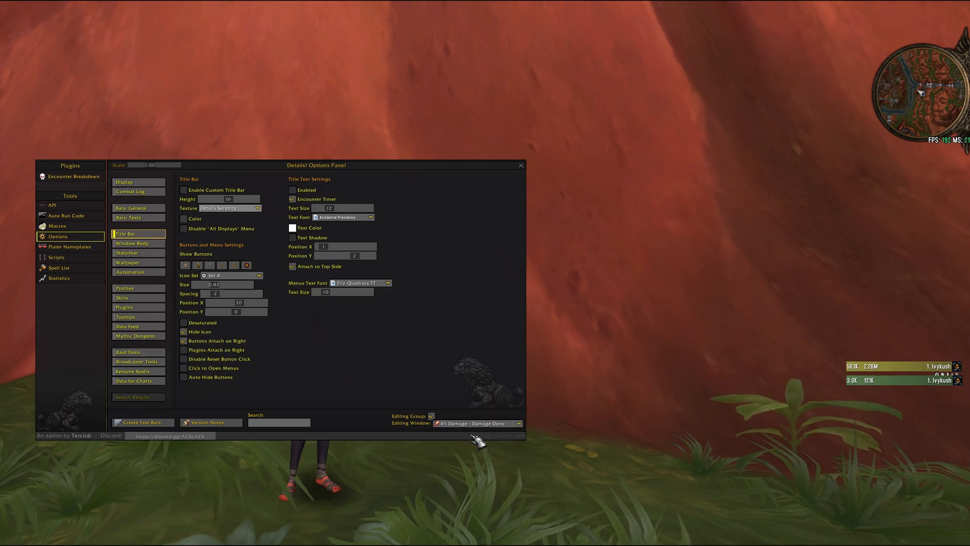
pyautogui.click(183, 377)
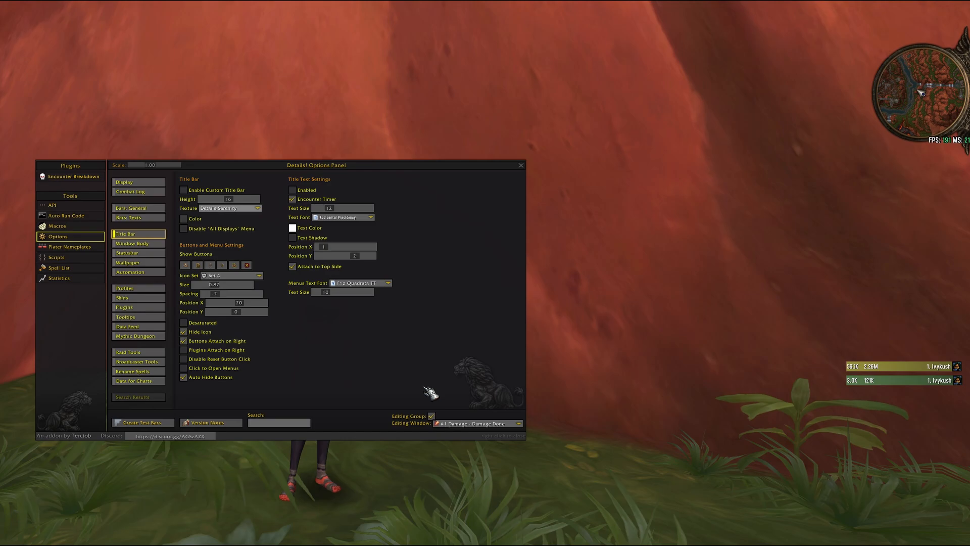
pyautogui.click(521, 164)
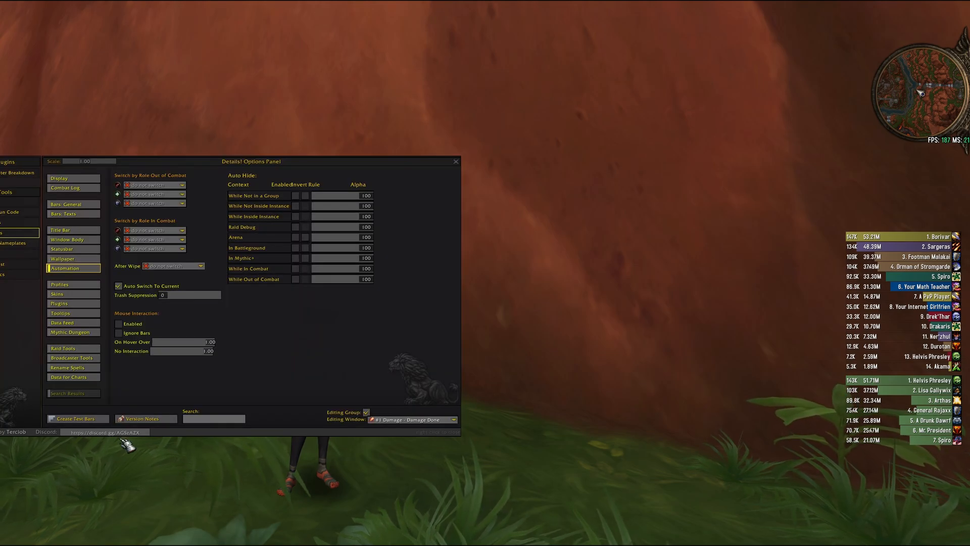
# - Select #2 Heal for editing and enable auto-hide when not in a group, among other contexts
pyautogui.click(412, 419)
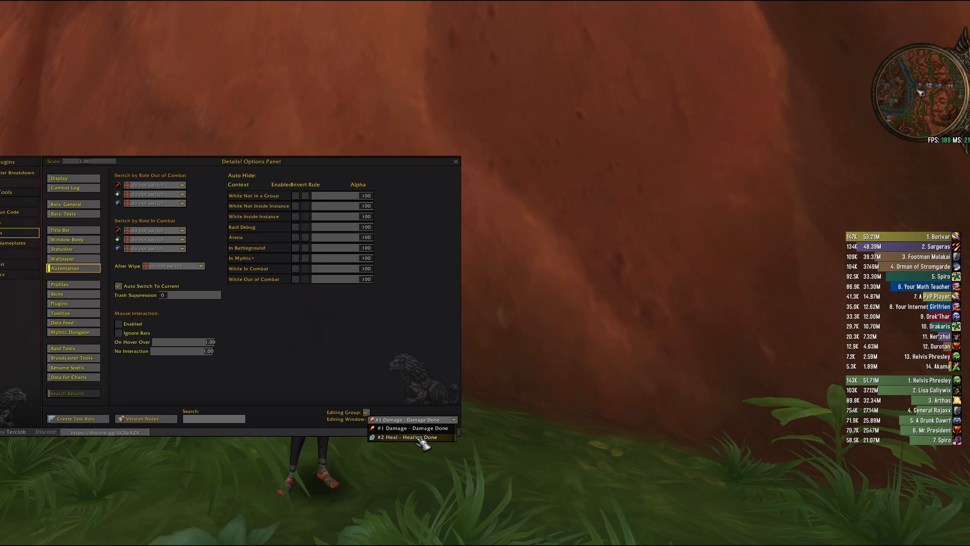
pyautogui.click(403, 437)
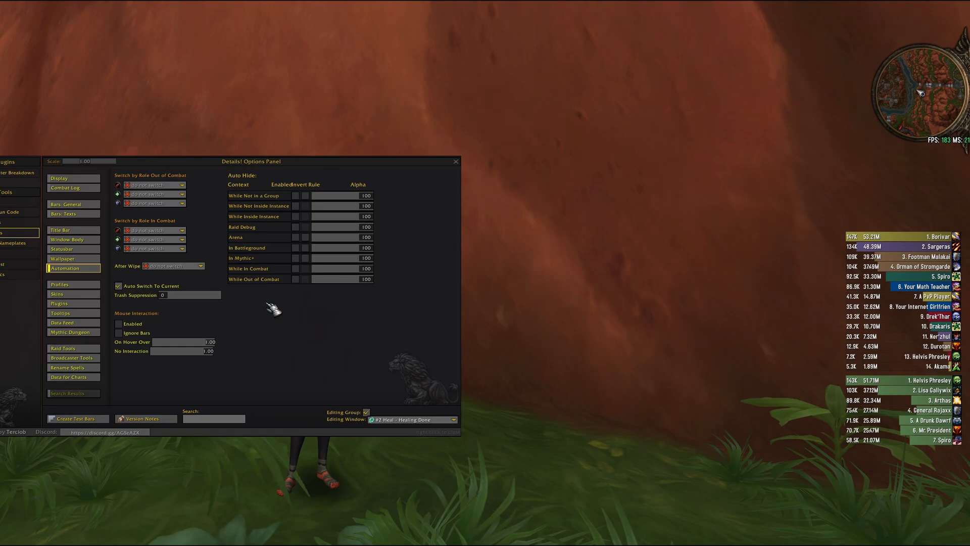
pyautogui.moveTo(297, 331)
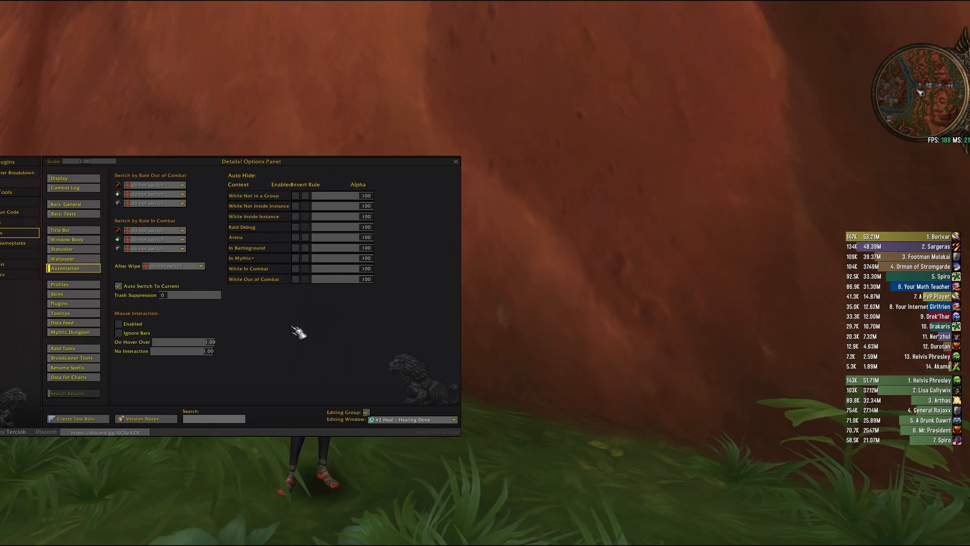
pyautogui.moveTo(232, 201)
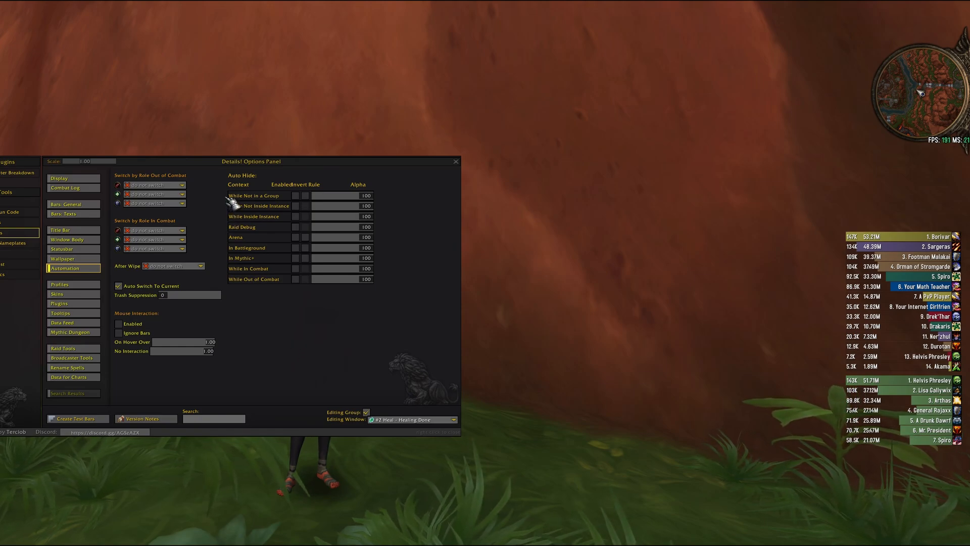
pyautogui.click(295, 195)
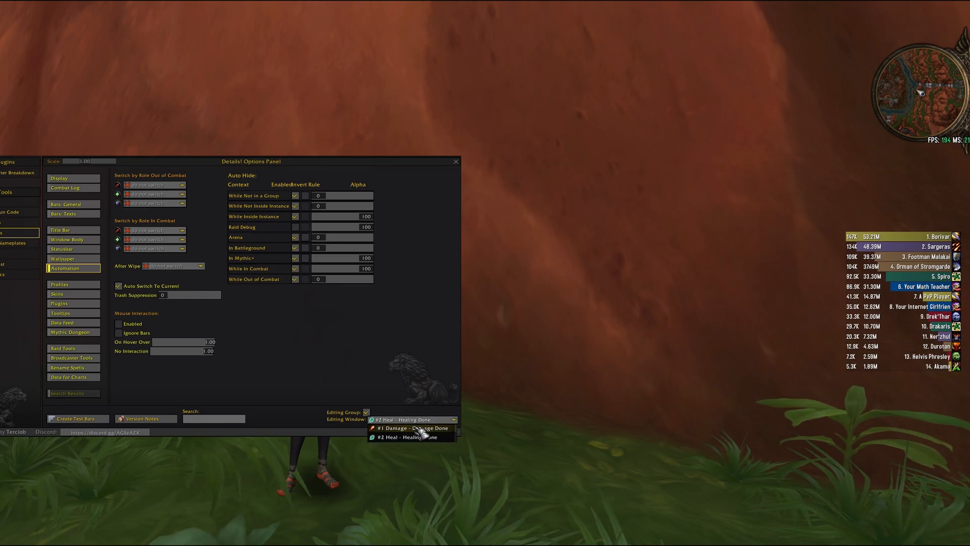
# - Set window #1 Damage to auto-hide while out of combat at alpha 0 and close the Options Panel
pyautogui.click(409, 428)
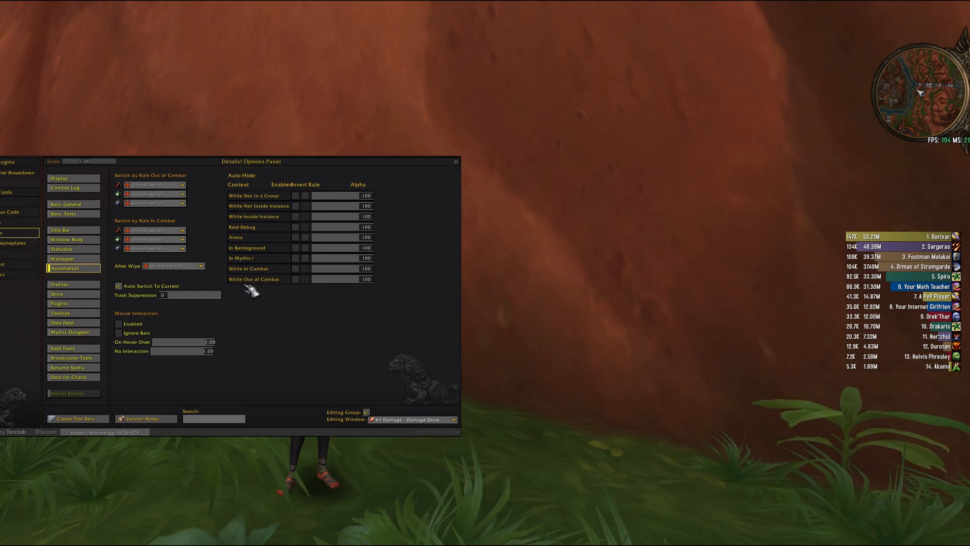
pyautogui.moveTo(285, 286)
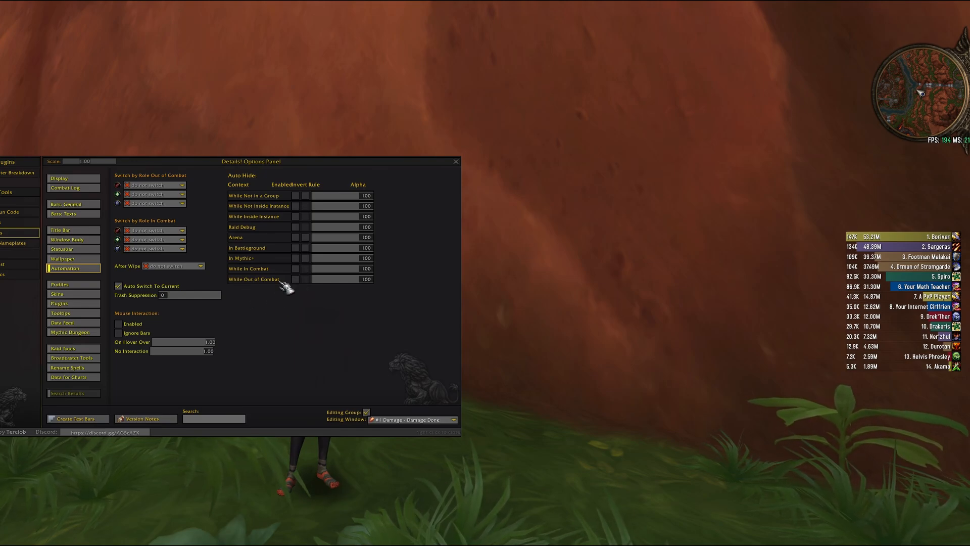
pyautogui.click(295, 279)
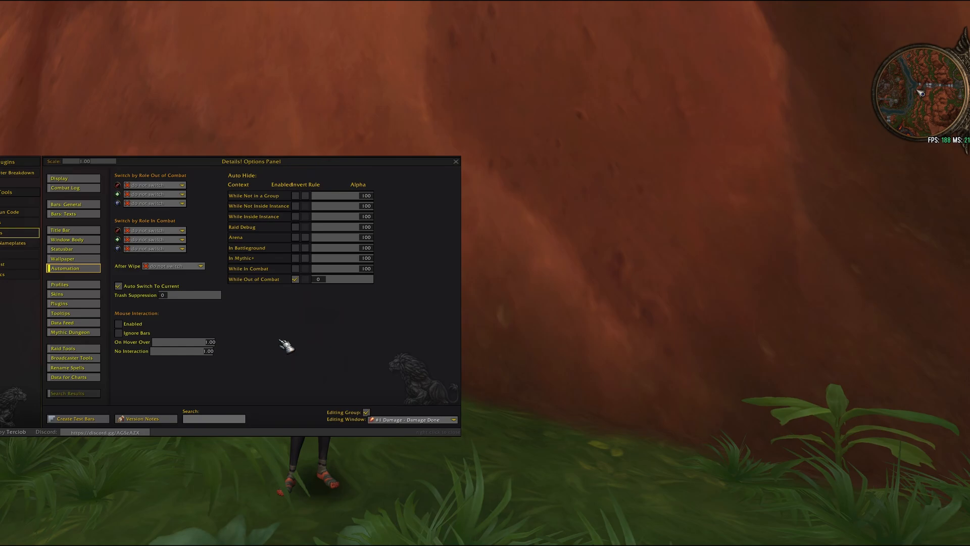
pyautogui.moveTo(272, 364)
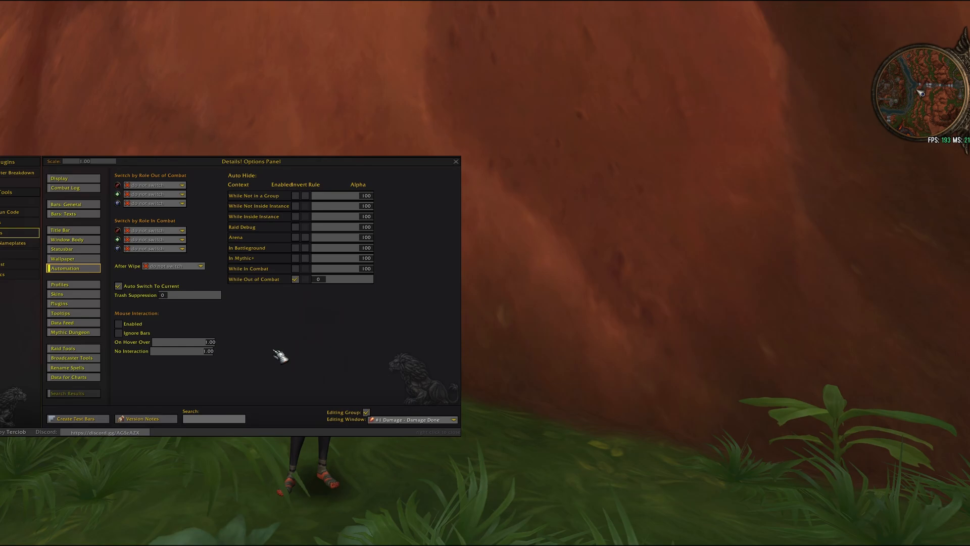
pyautogui.click(457, 162)
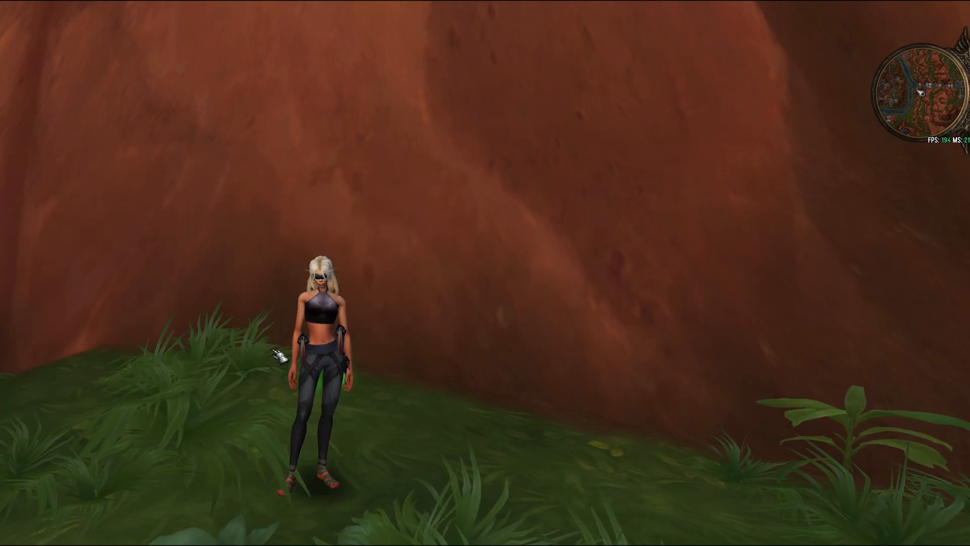